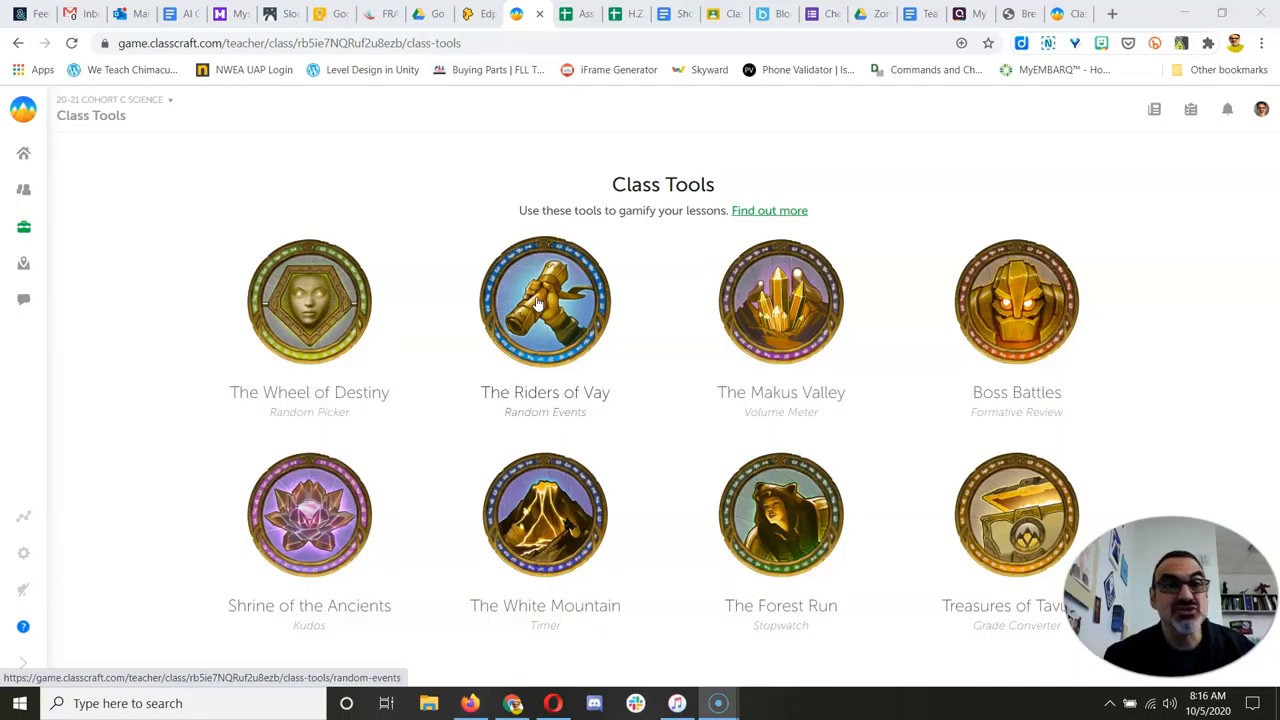
# - Draw and read the Riders of Vay event 'King's reward', then go to the game dashboard
pyautogui.click(545, 302)
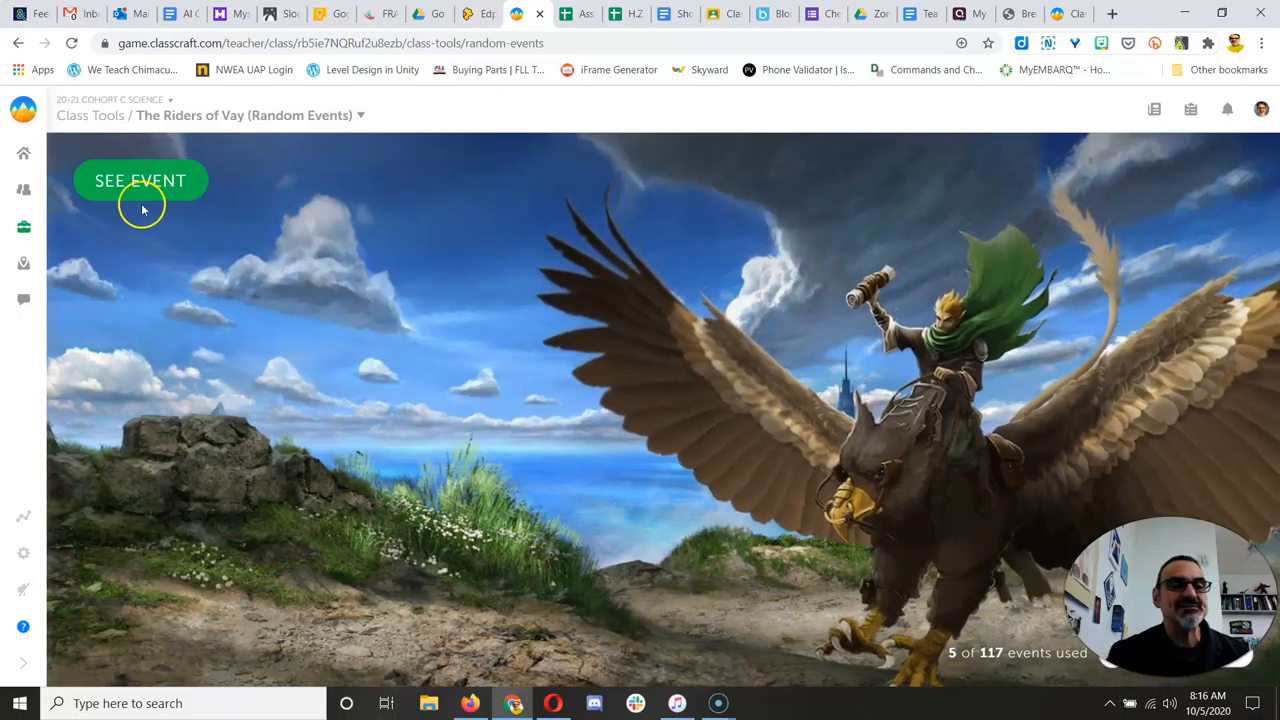
pyautogui.click(140, 180)
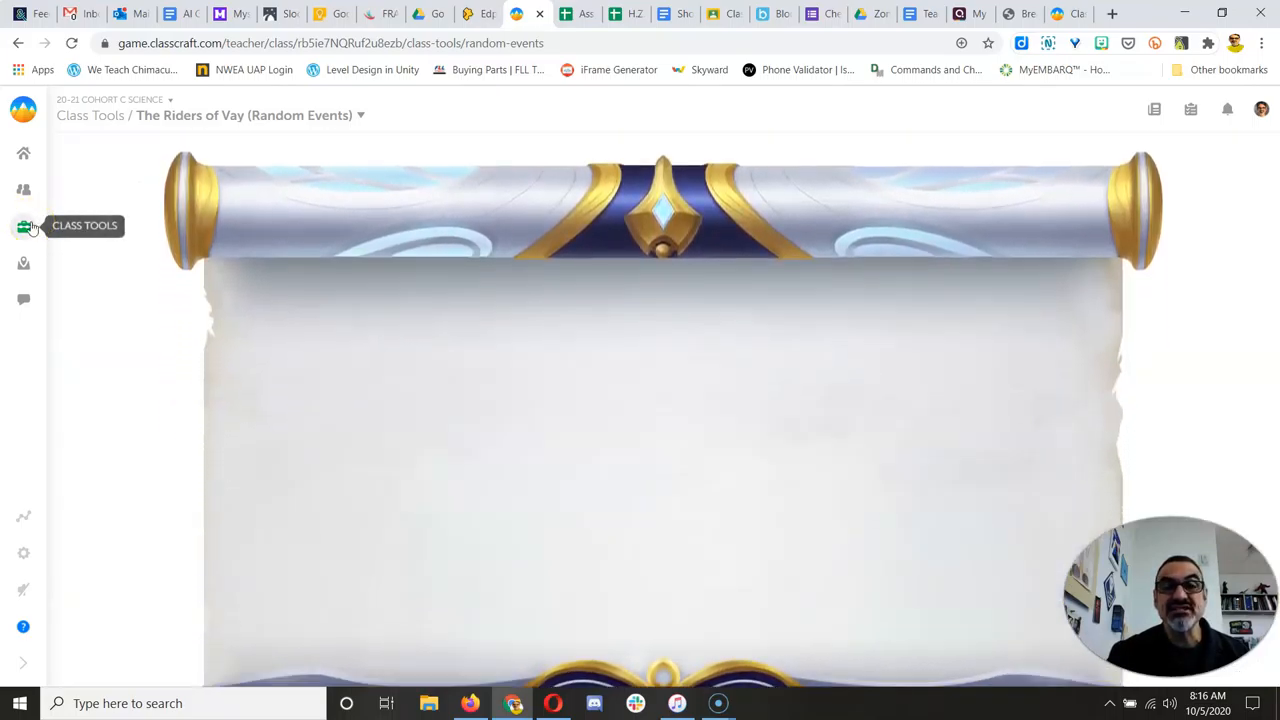
pyautogui.scroll(-3)
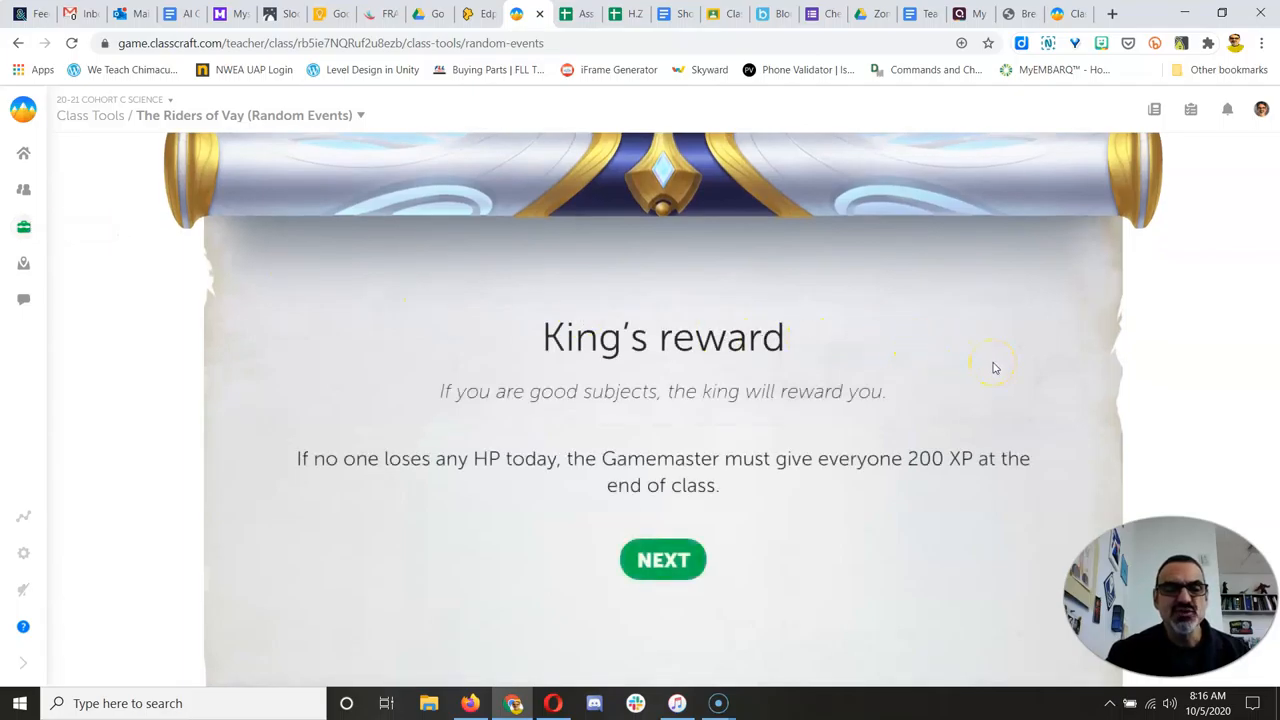
pyautogui.moveTo(995, 367)
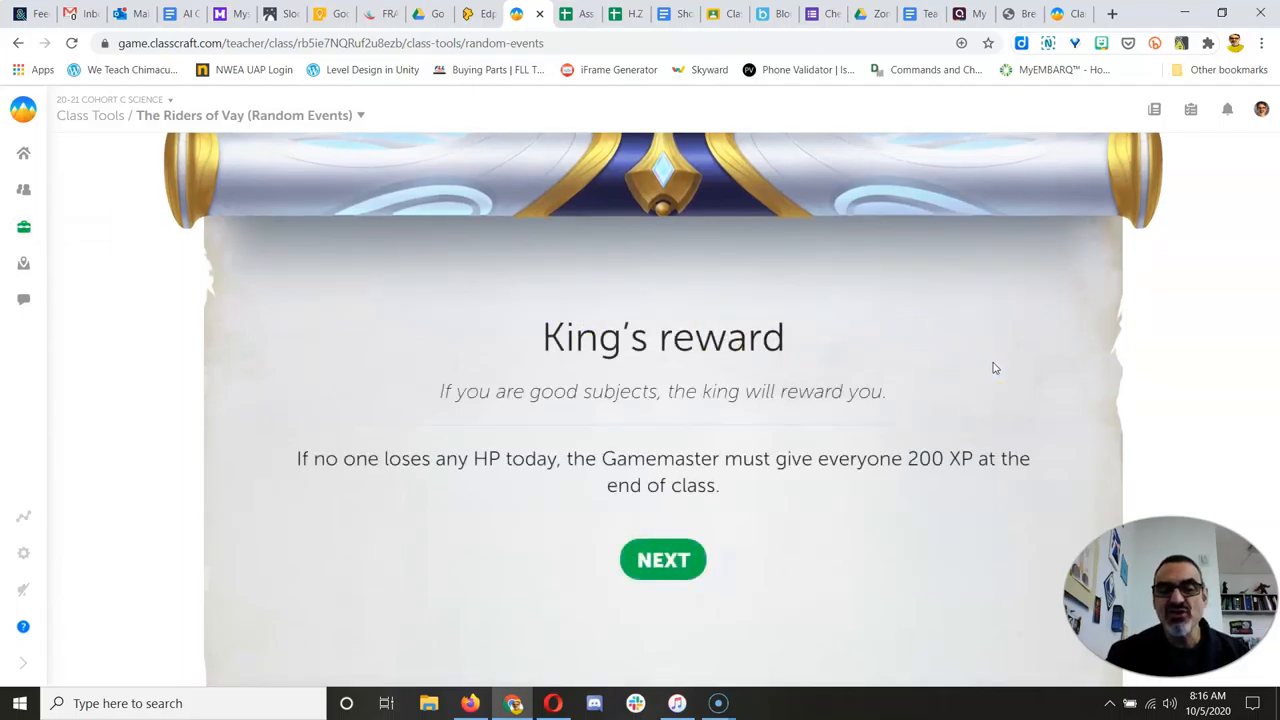
pyautogui.click(663, 559)
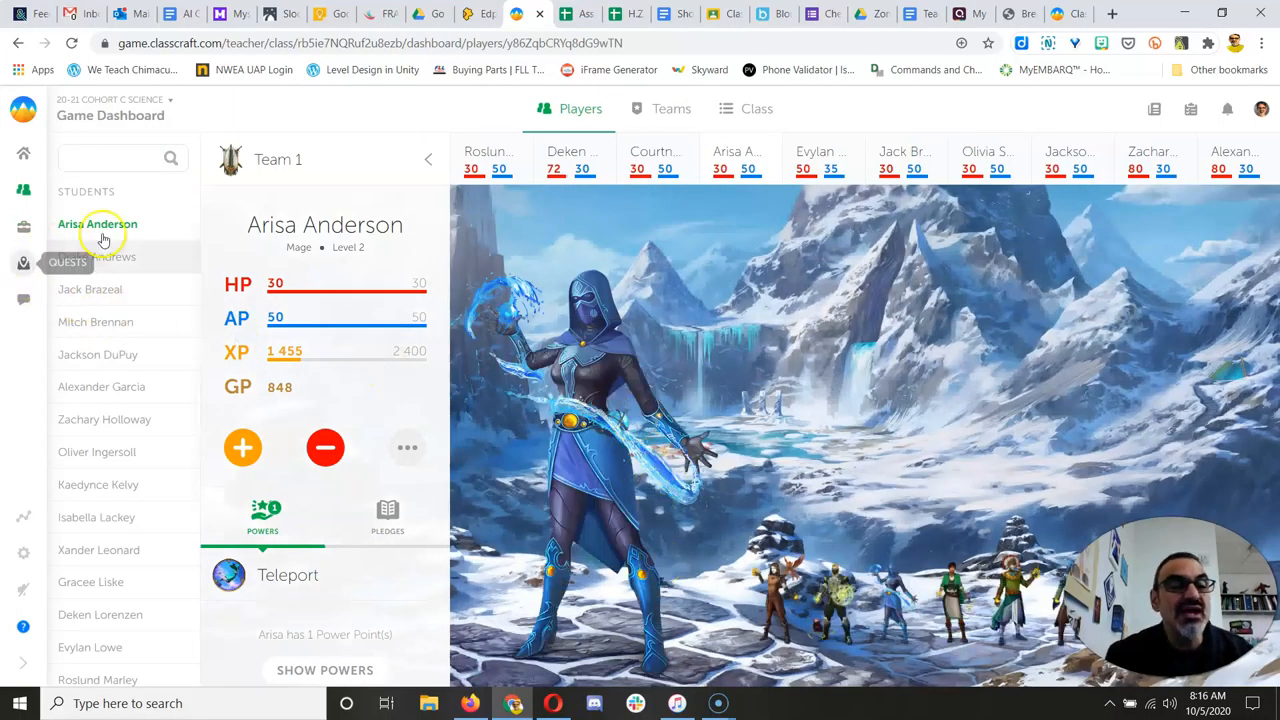
# - Switch the dashboard to the Class list view and select all students
pyautogui.click(756, 108)
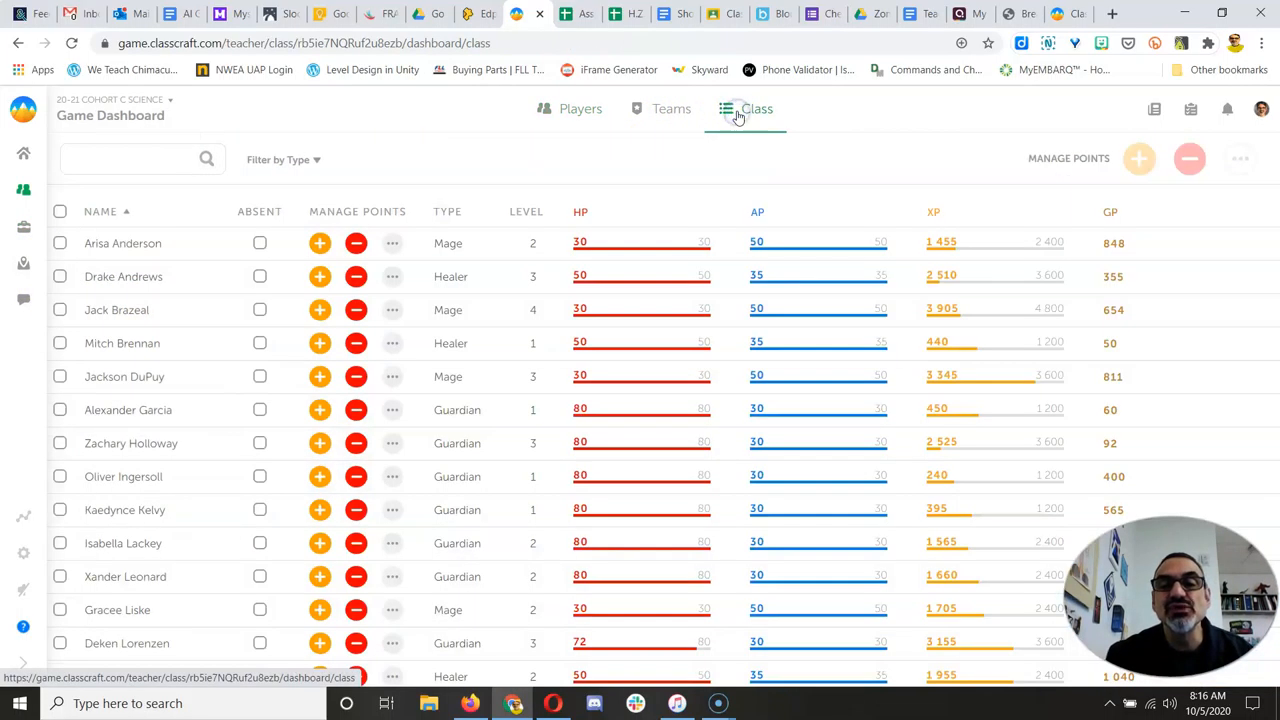
pyautogui.click(1240, 159)
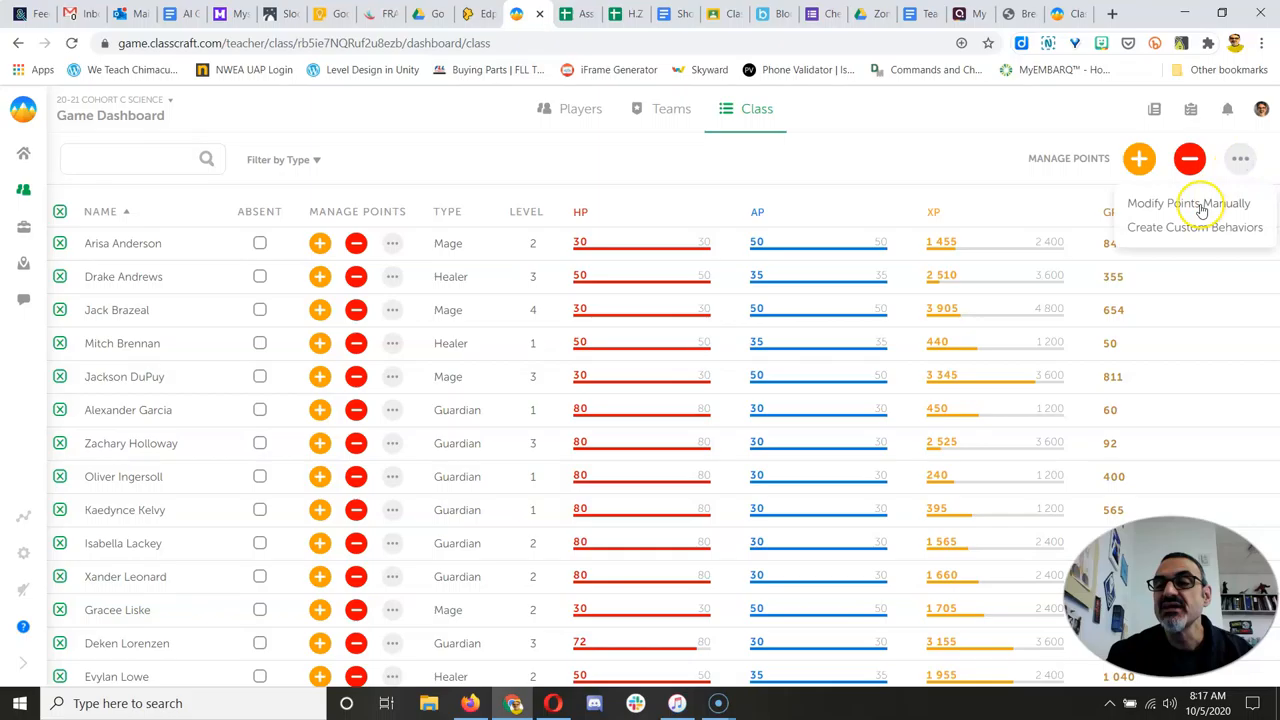
# - Manually apply 200 XP to all students, described 'You all got the King's Reward!'
pyautogui.click(1188, 203)
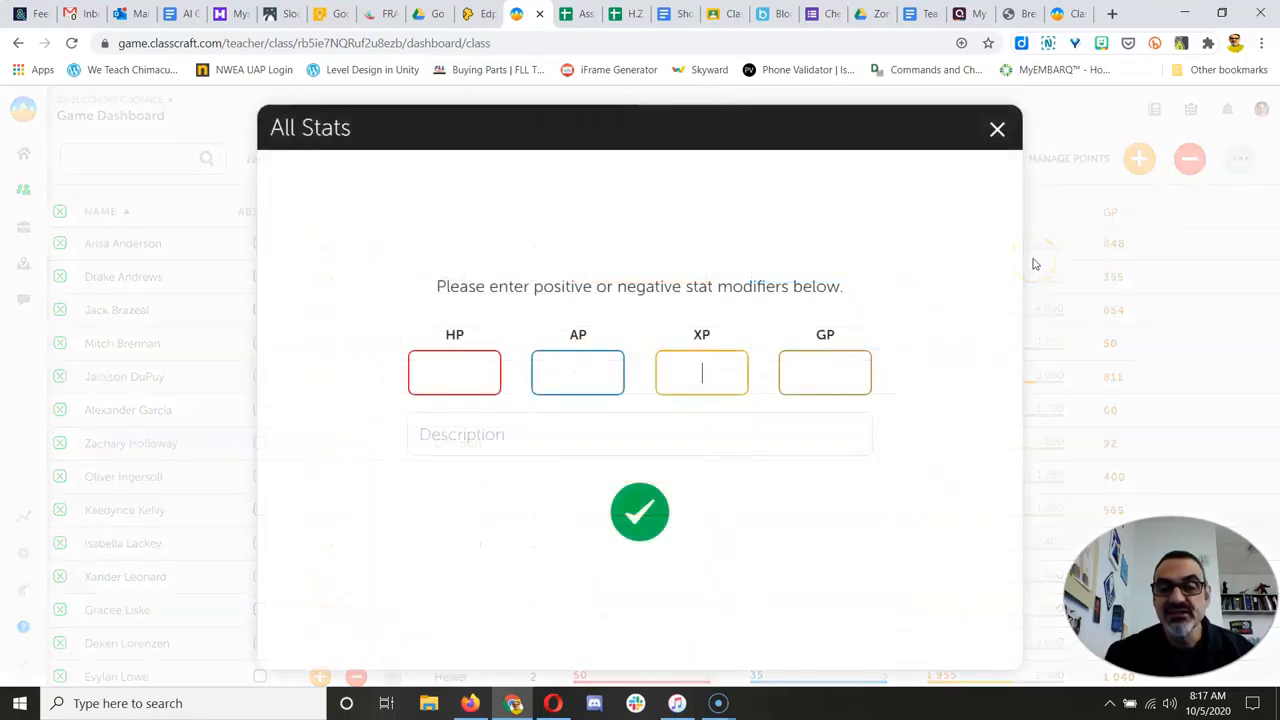
pyautogui.write('200')
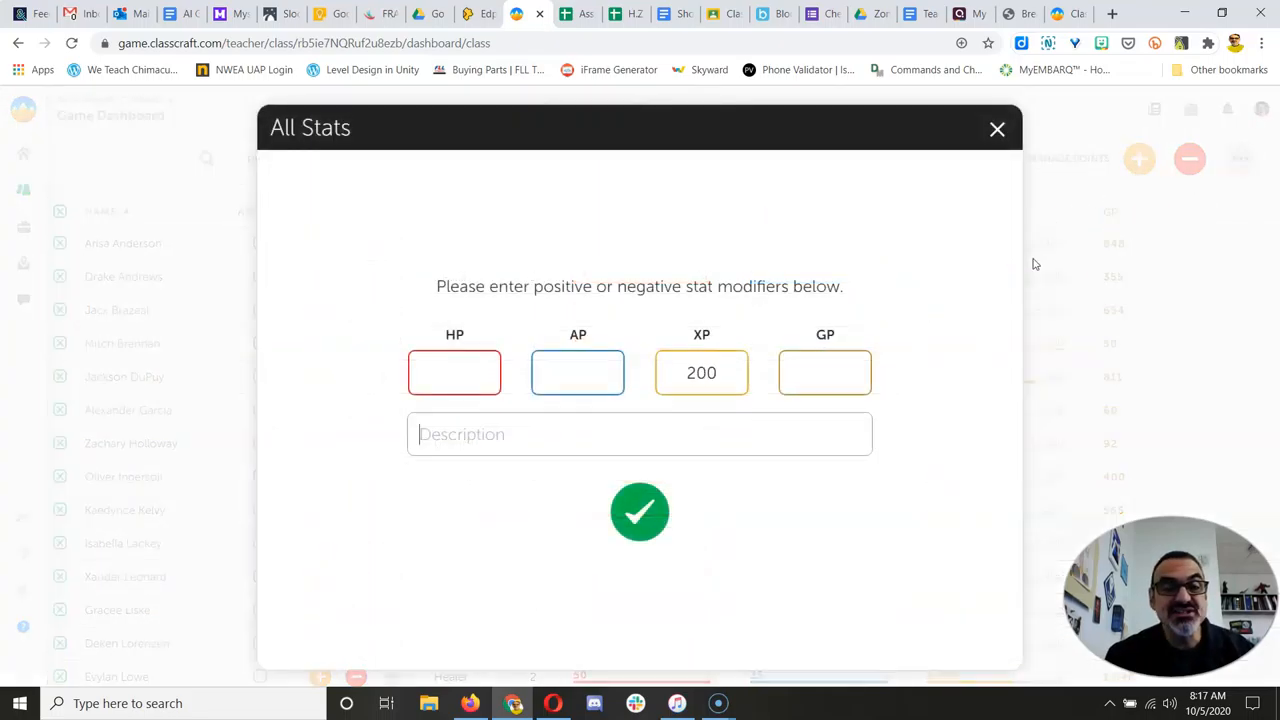
pyautogui.write('The')
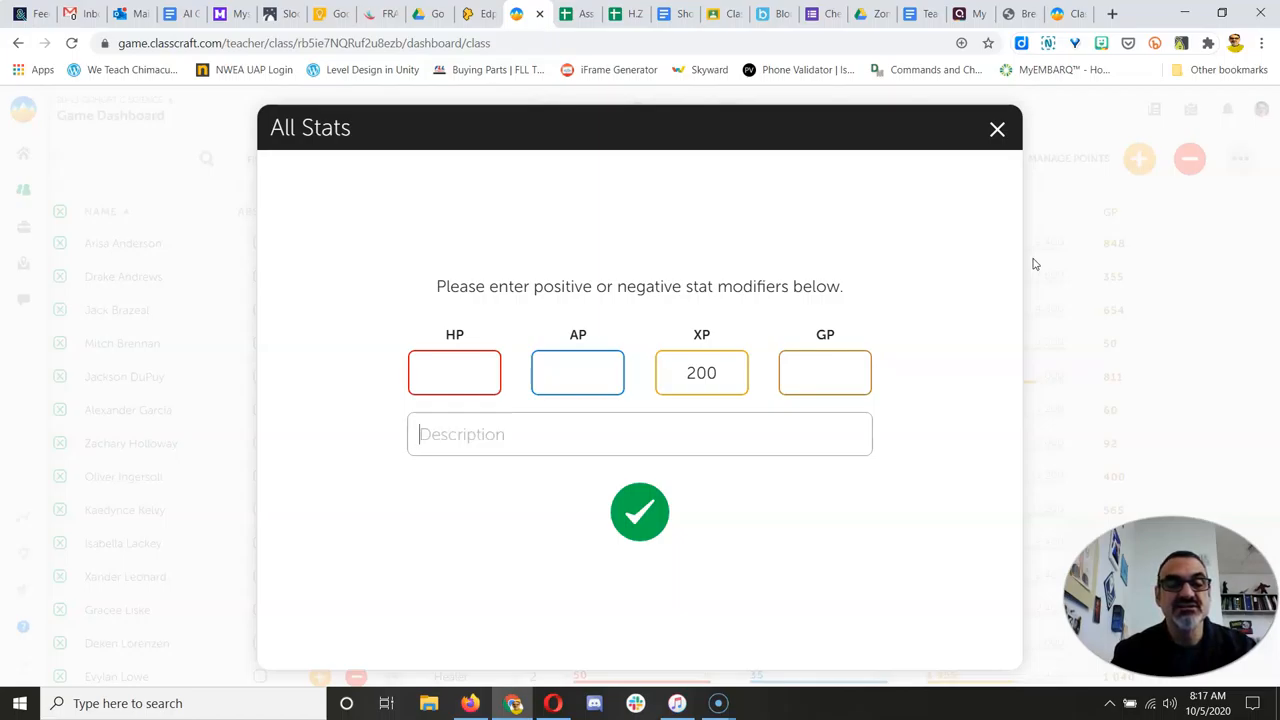
pyautogui.write('You all got the')
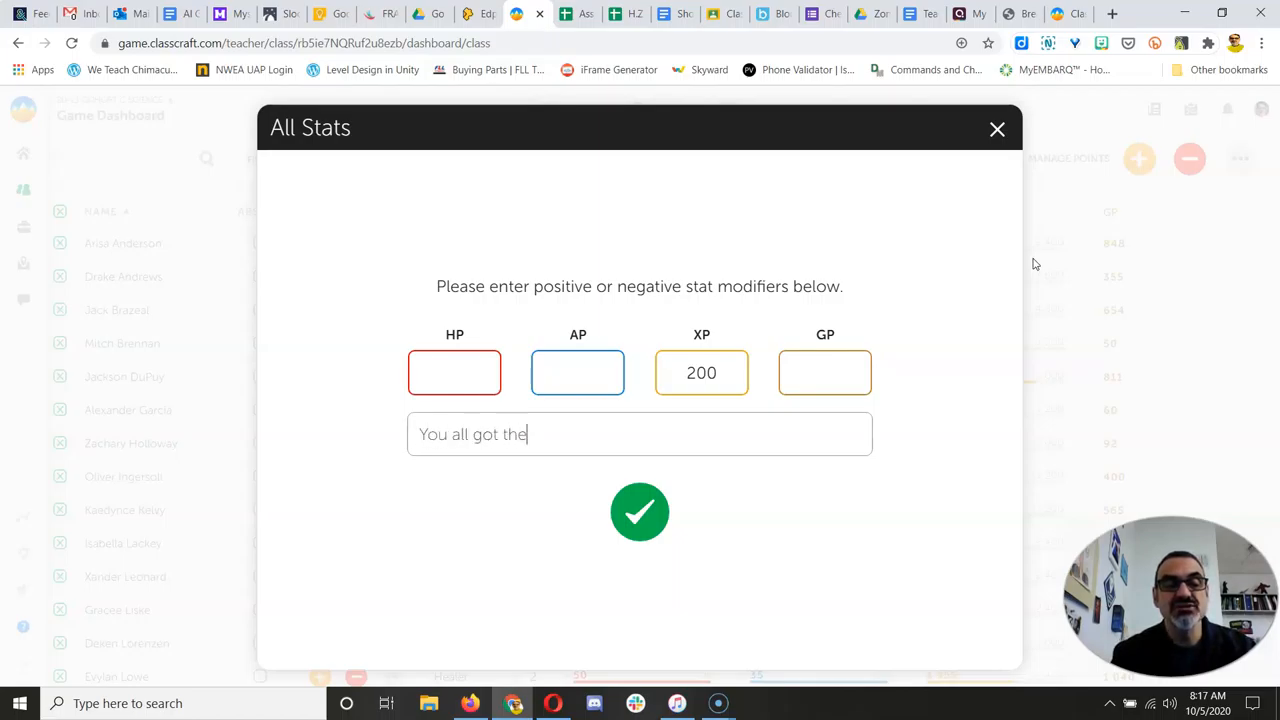
pyautogui.write("King's Rewa")
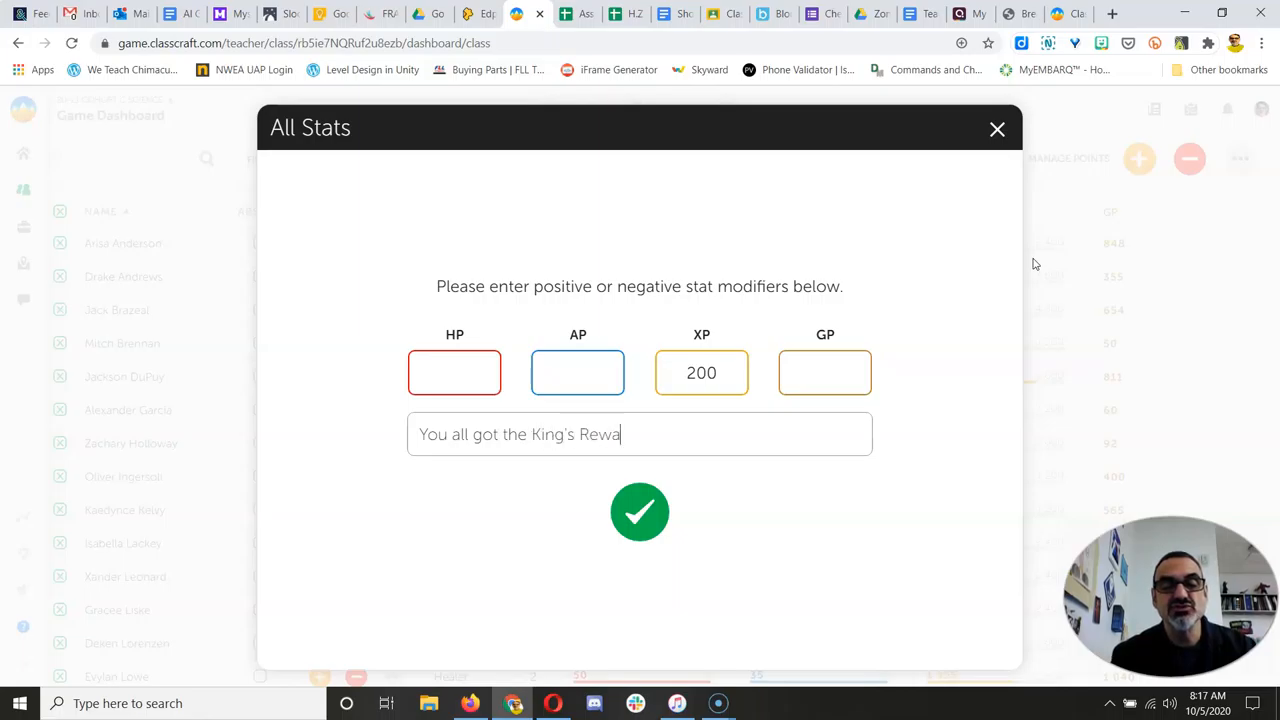
pyautogui.write('rd!')
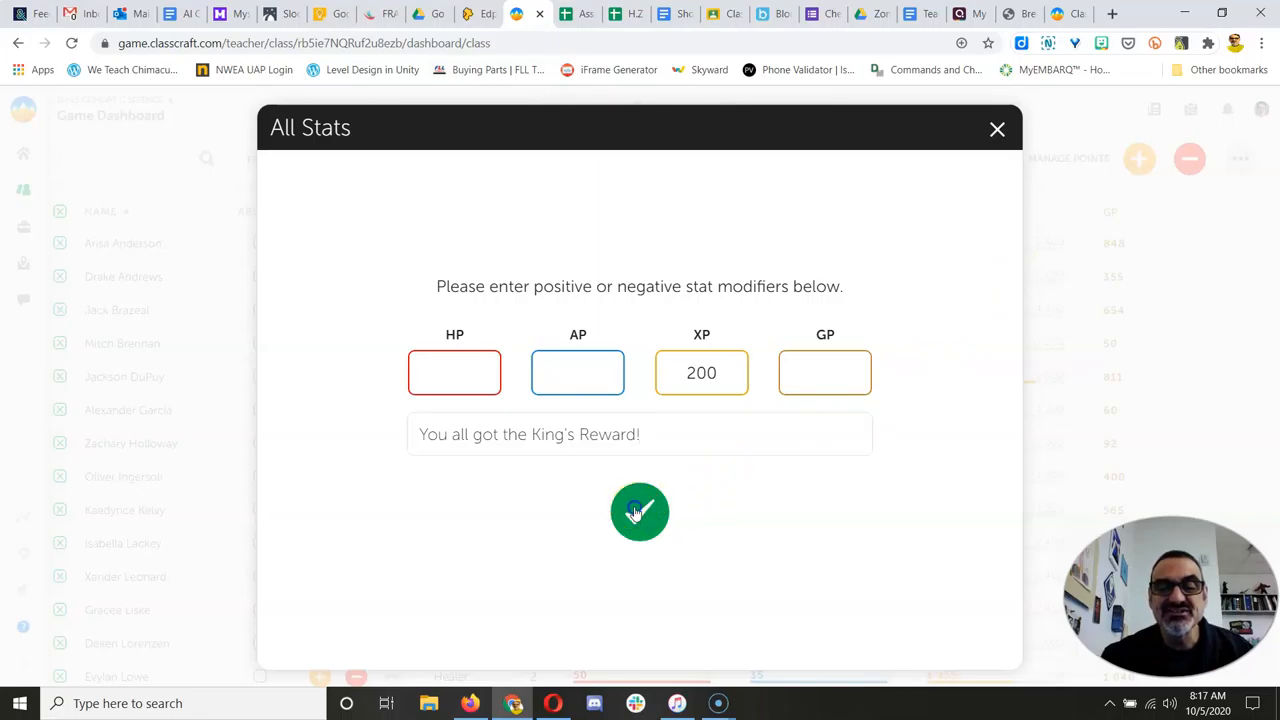
pyautogui.click(639, 512)
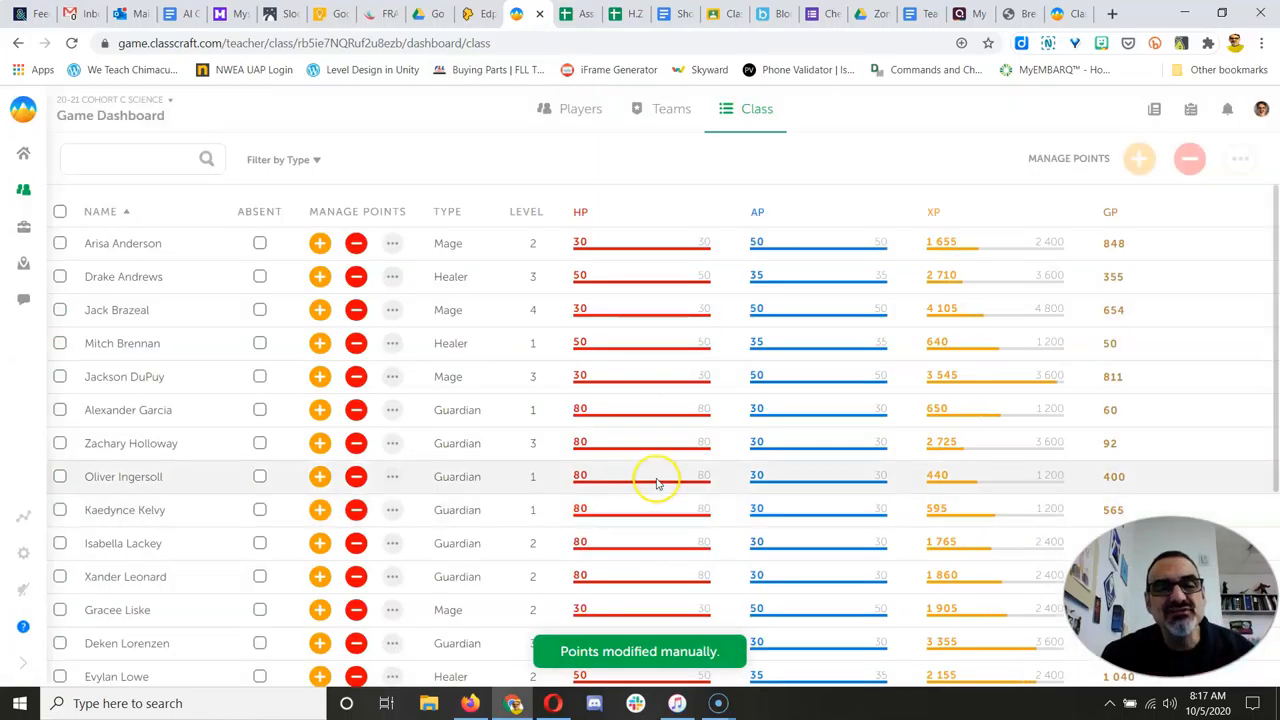